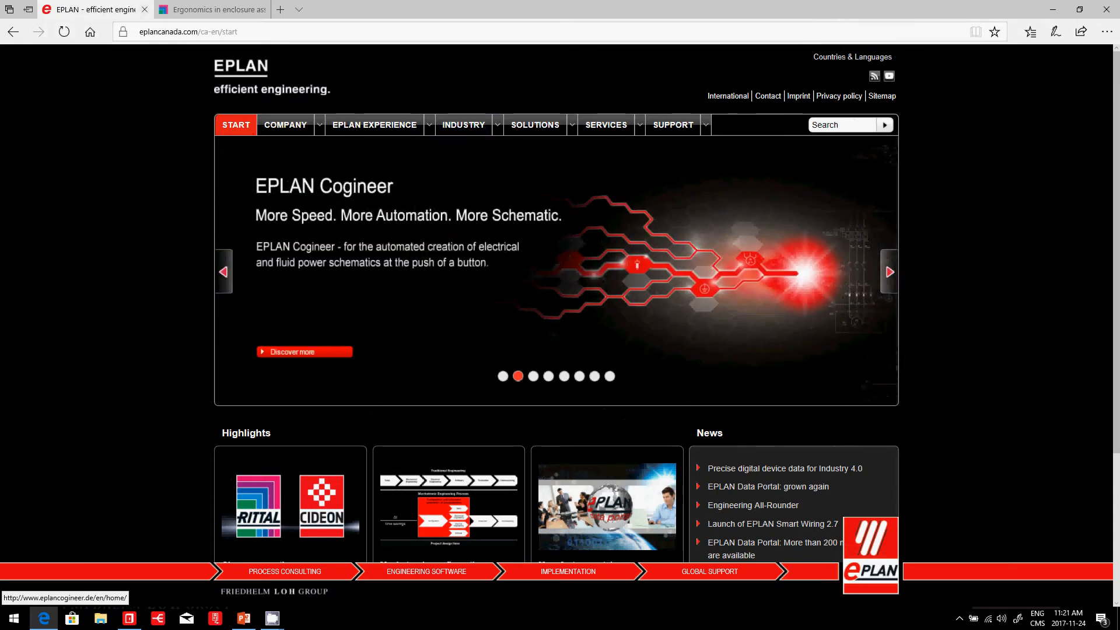
- Go to the EPLAN Solutions section, the Configuration page, and the Rittal ergonomics press release
click(535, 125)
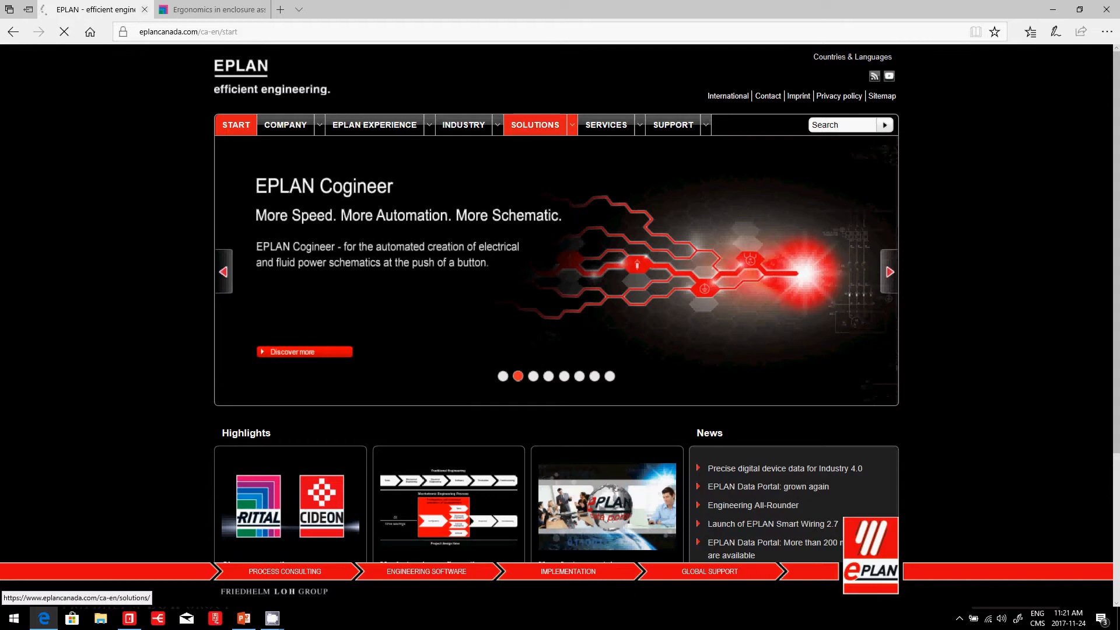
click(534, 125)
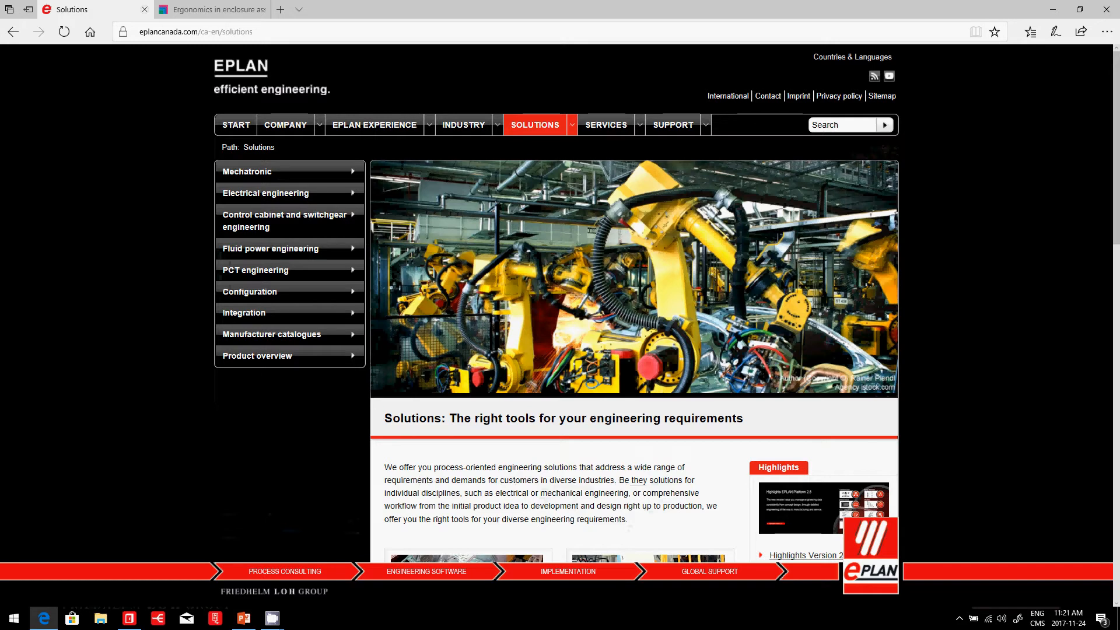
mouse_move(250, 292)
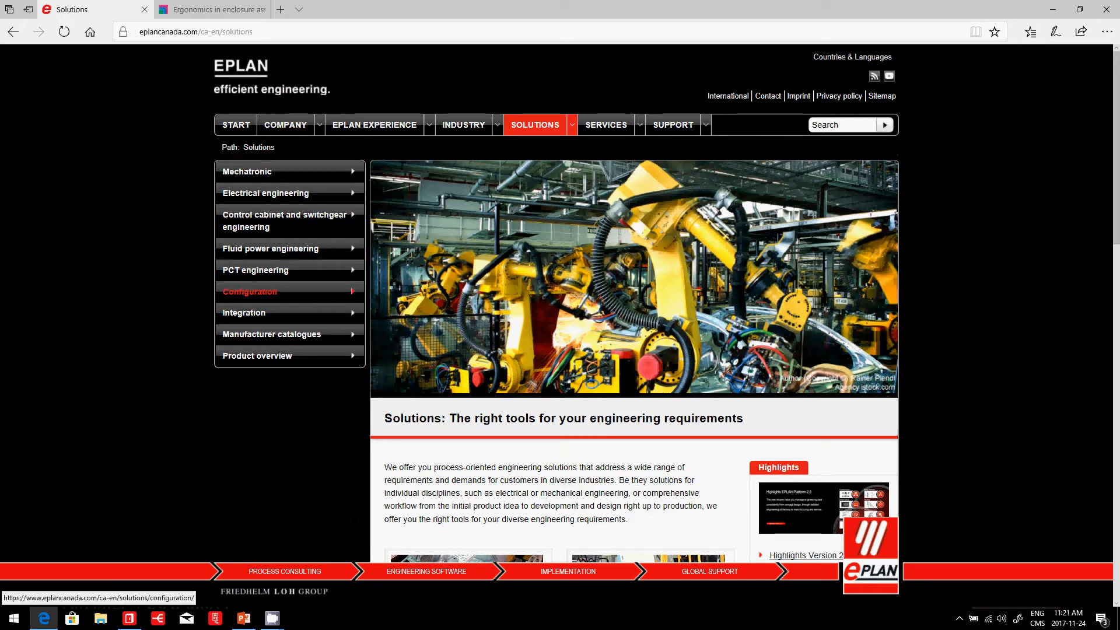
click(212, 9)
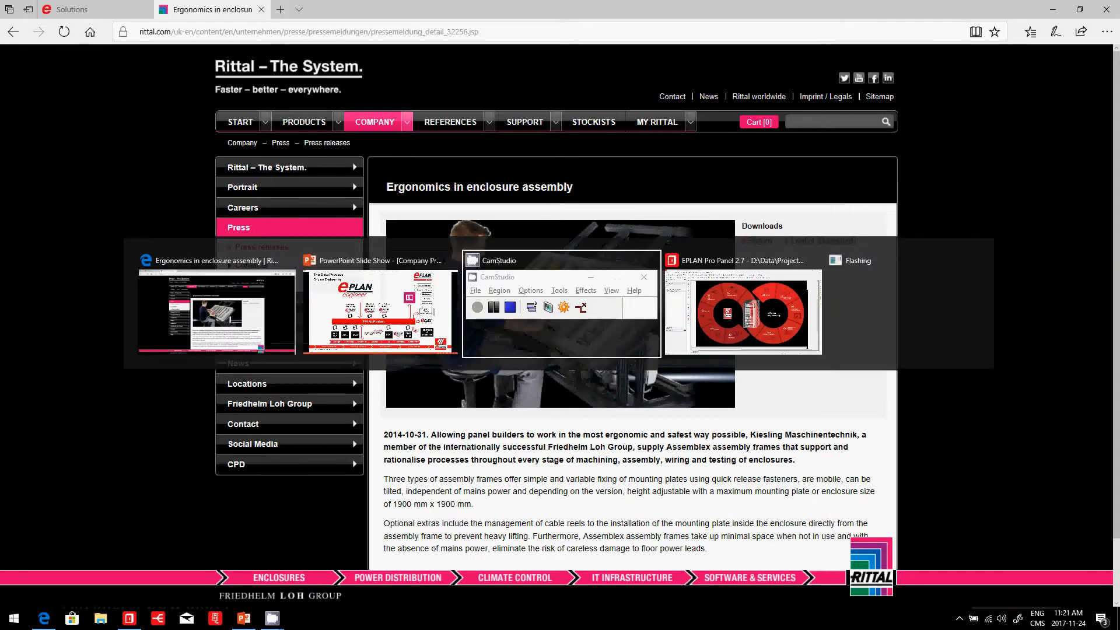
- Bring EPLAN Pro Panel with the EE Cogineer project to the front
click(740, 312)
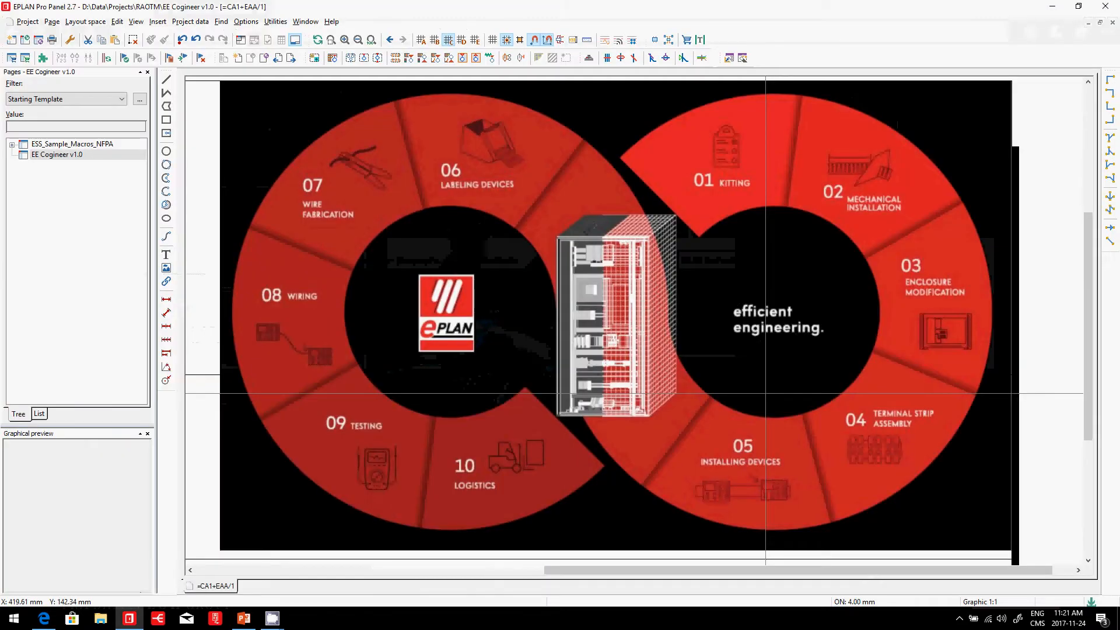
mouse_move(350, 209)
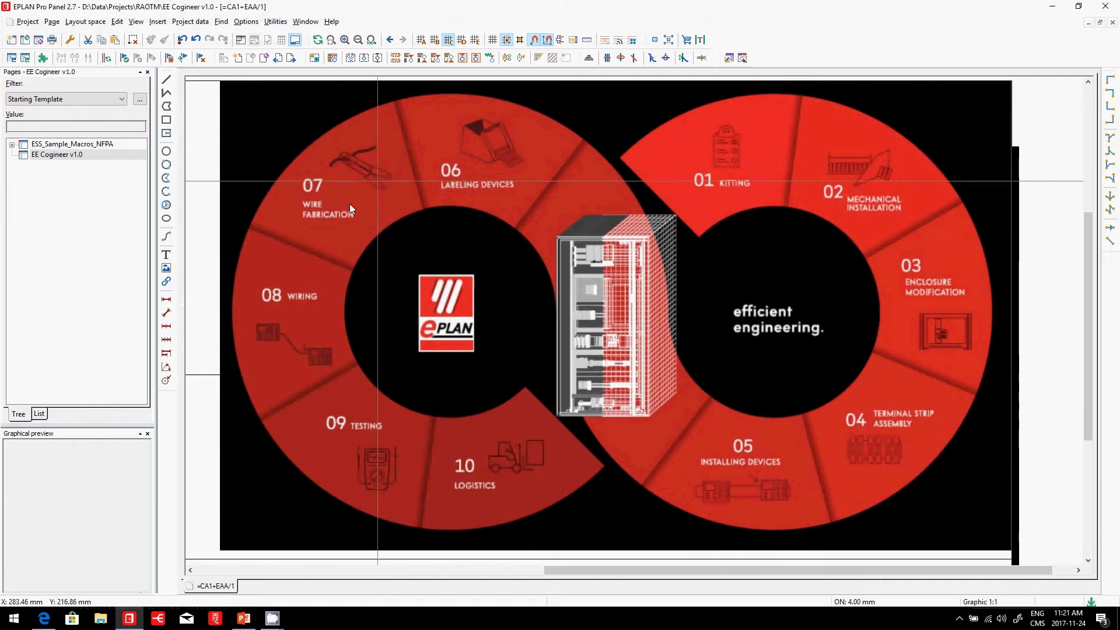
mouse_move(677, 198)
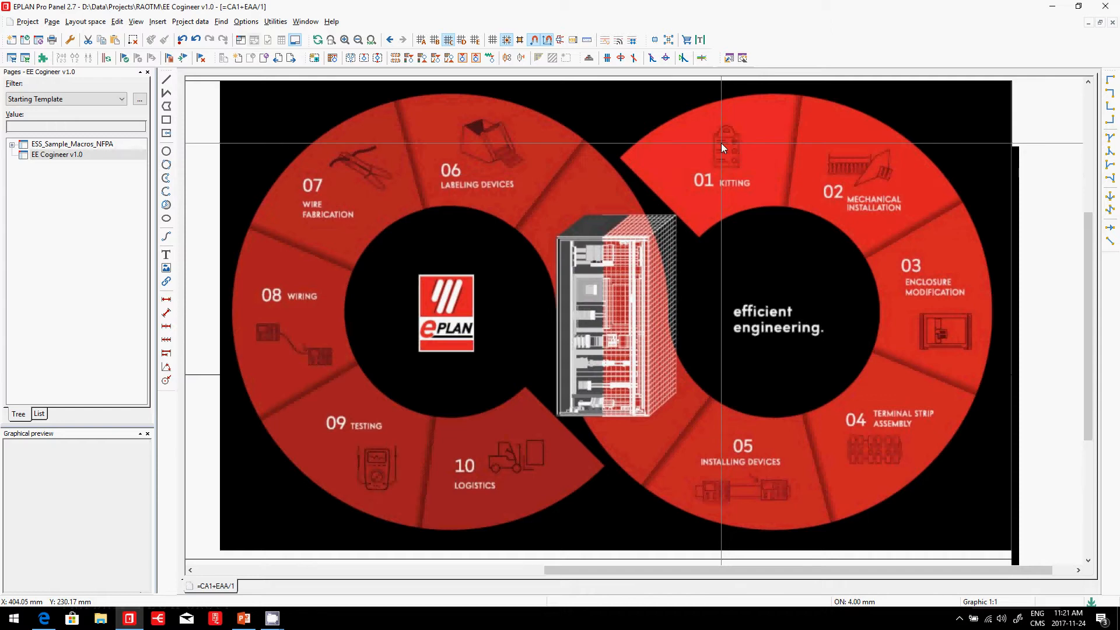
mouse_move(920, 200)
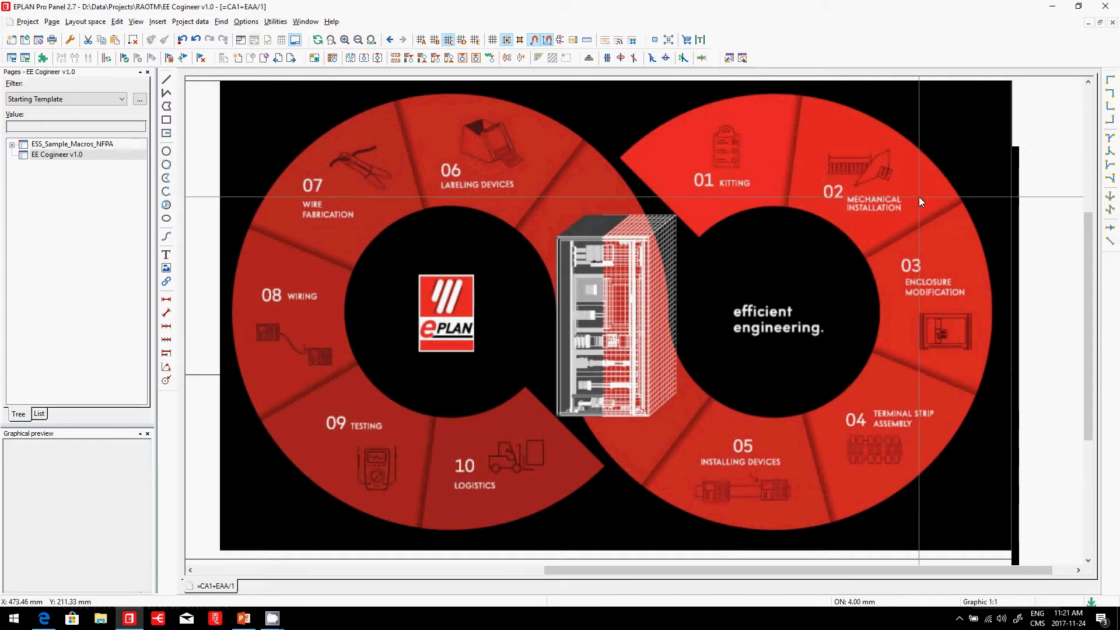
mouse_move(937, 439)
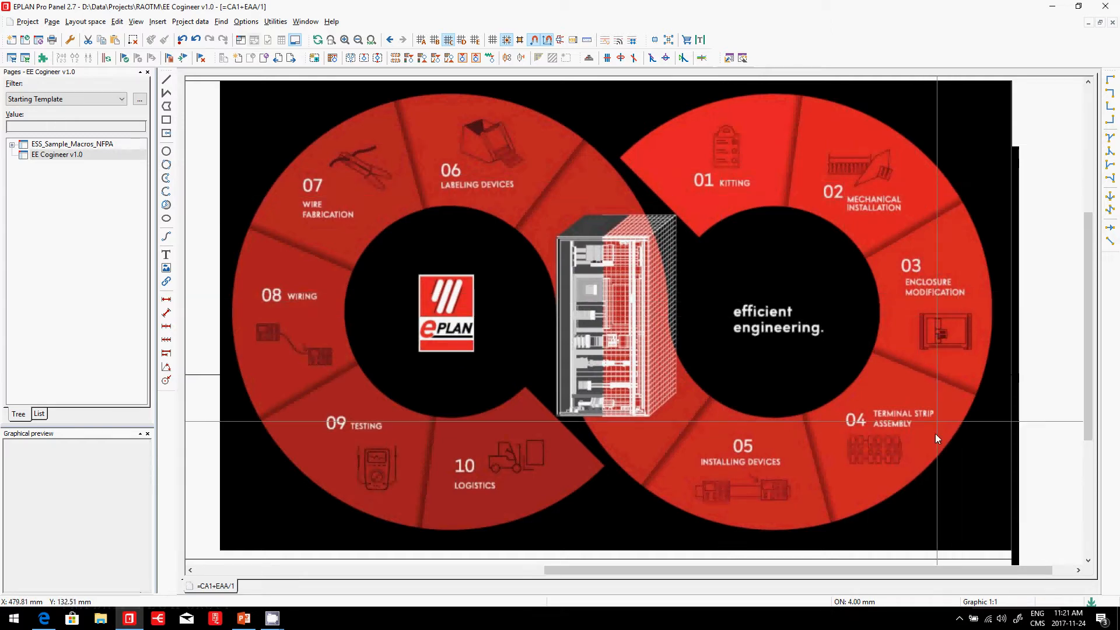
mouse_move(781, 498)
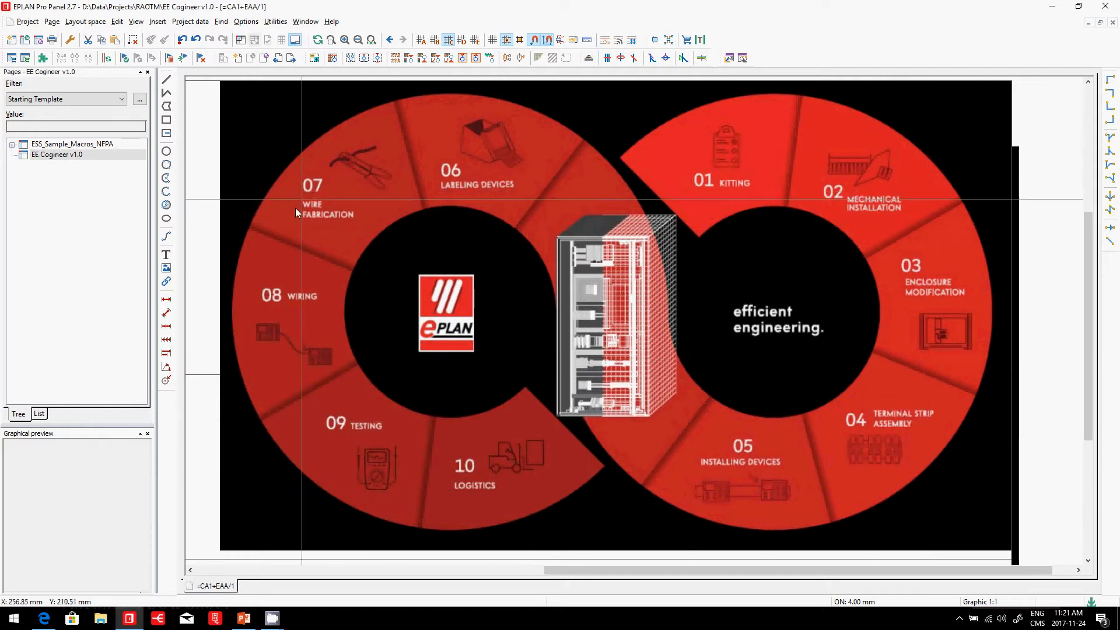
mouse_move(330, 450)
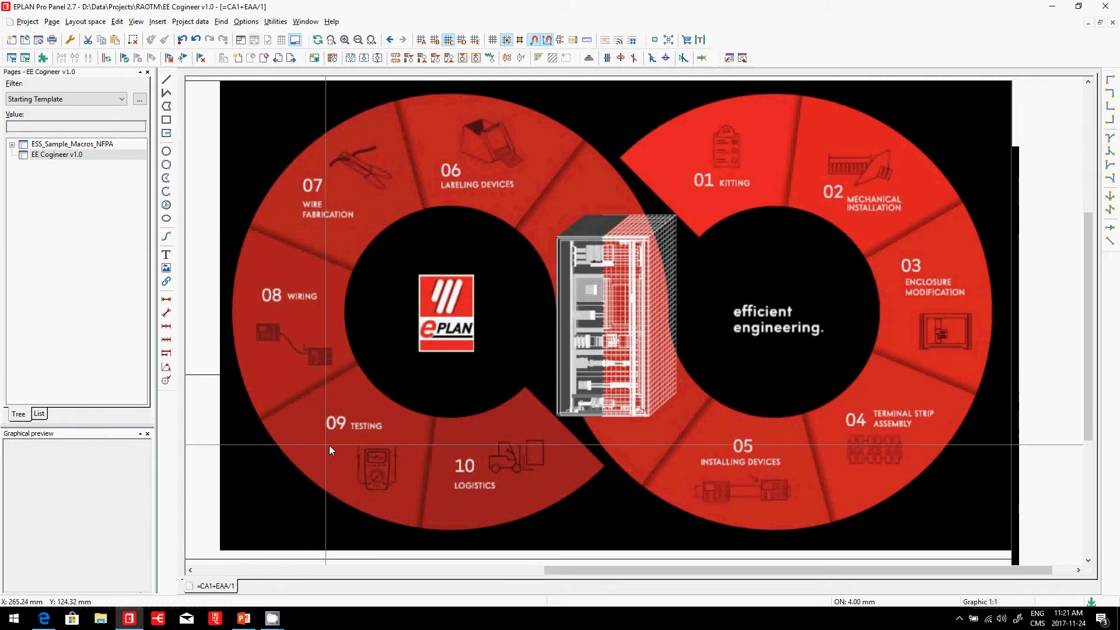
mouse_move(610, 357)
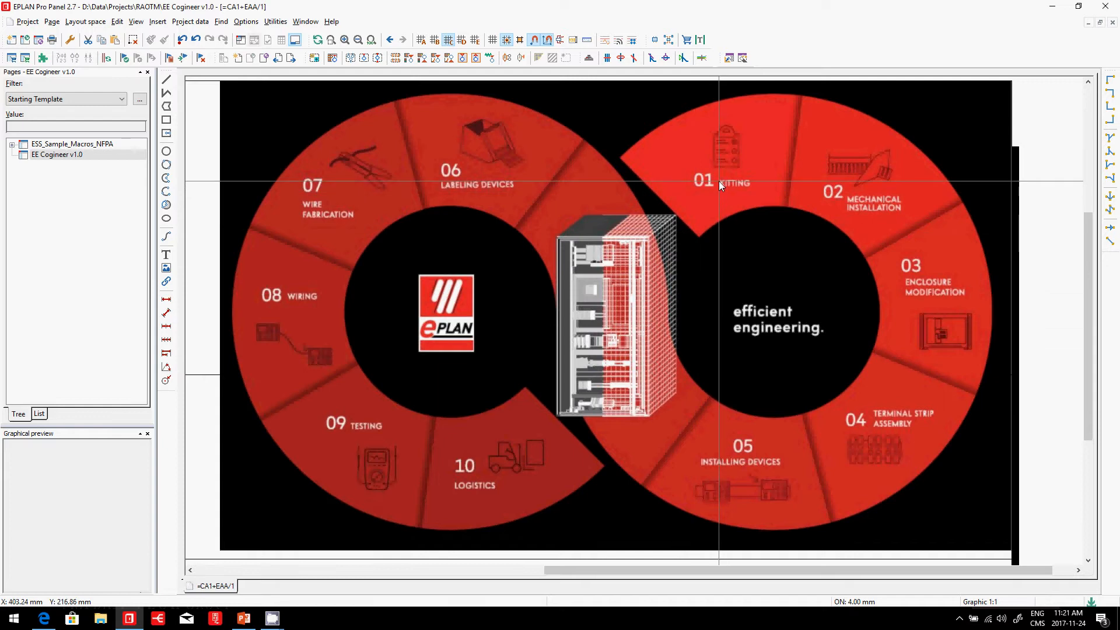
mouse_move(704, 137)
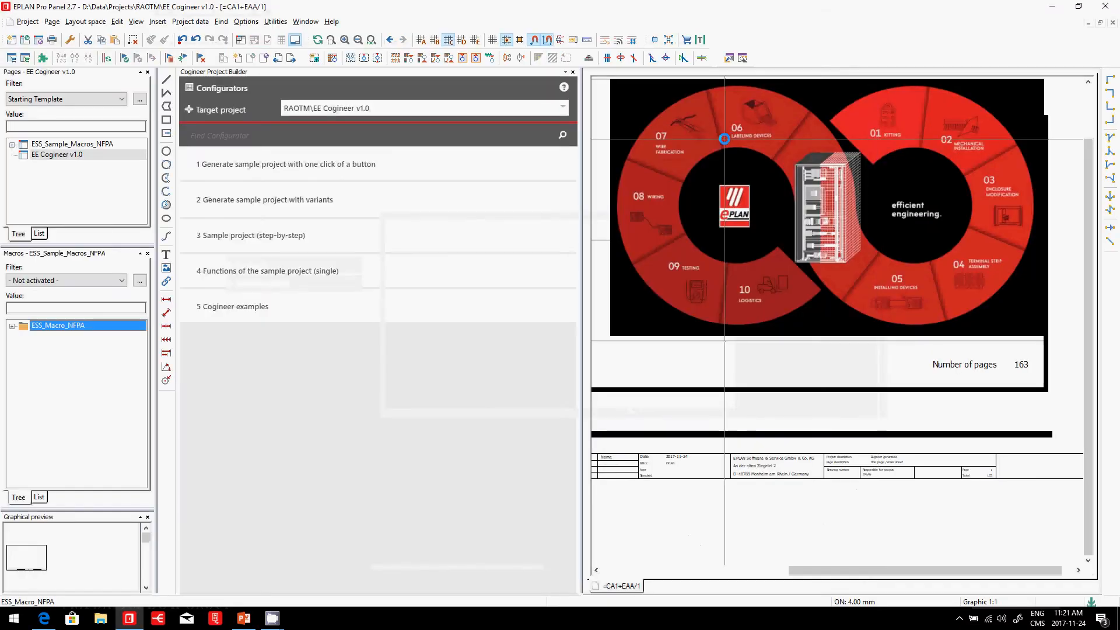
- Run configurator '2 Generate sample project with variants' and filter pages to After Cogineer
click(265, 200)
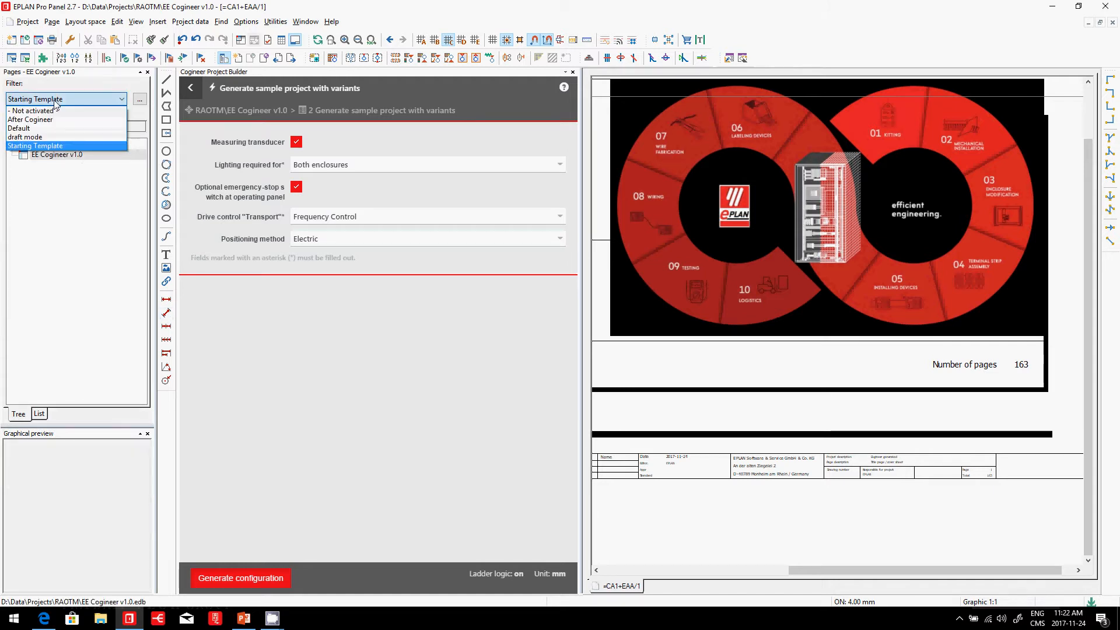
click(36, 119)
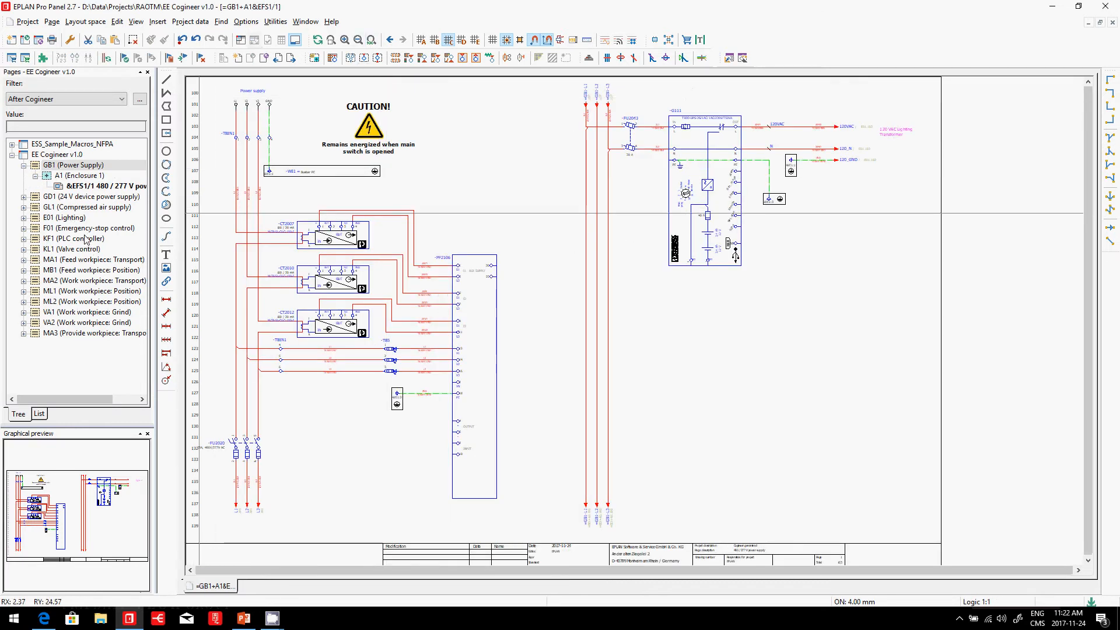
click(74, 238)
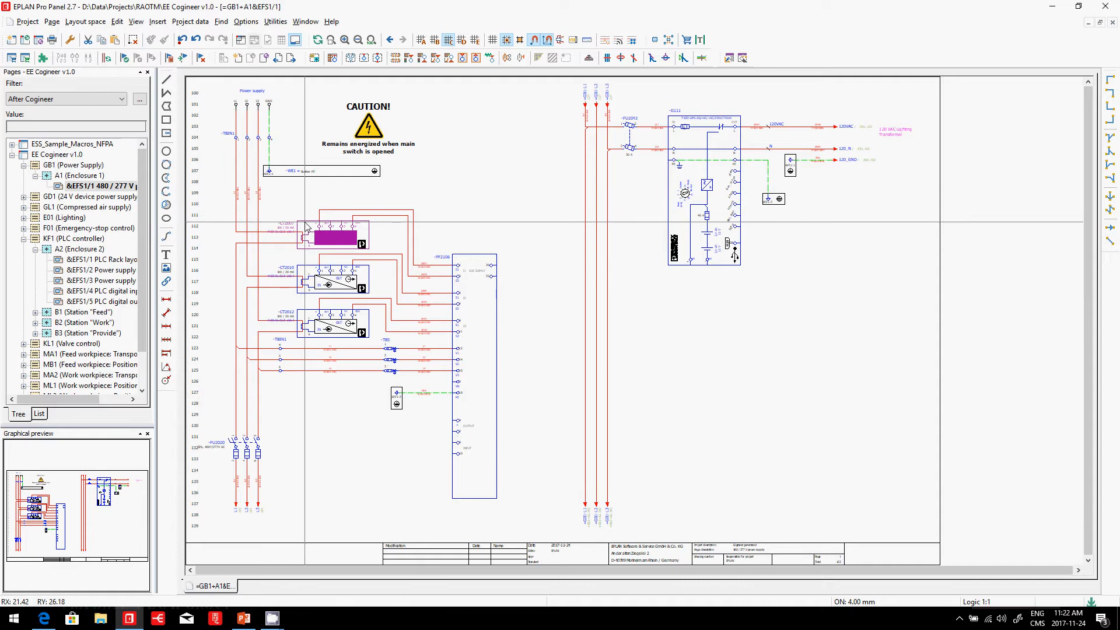
double_click(334, 236)
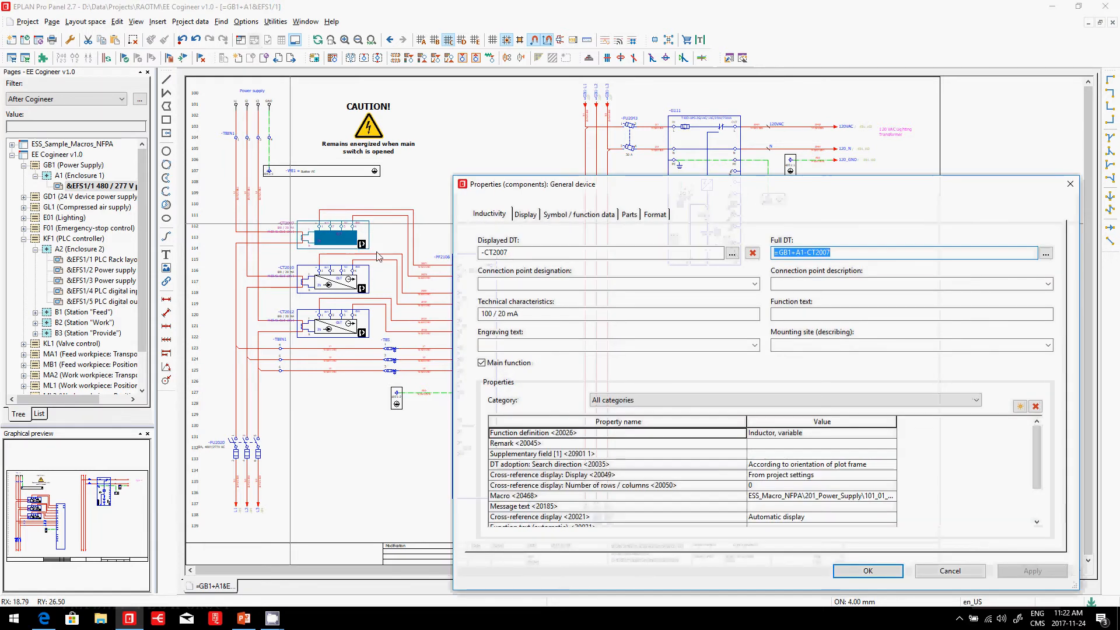
click(1045, 252)
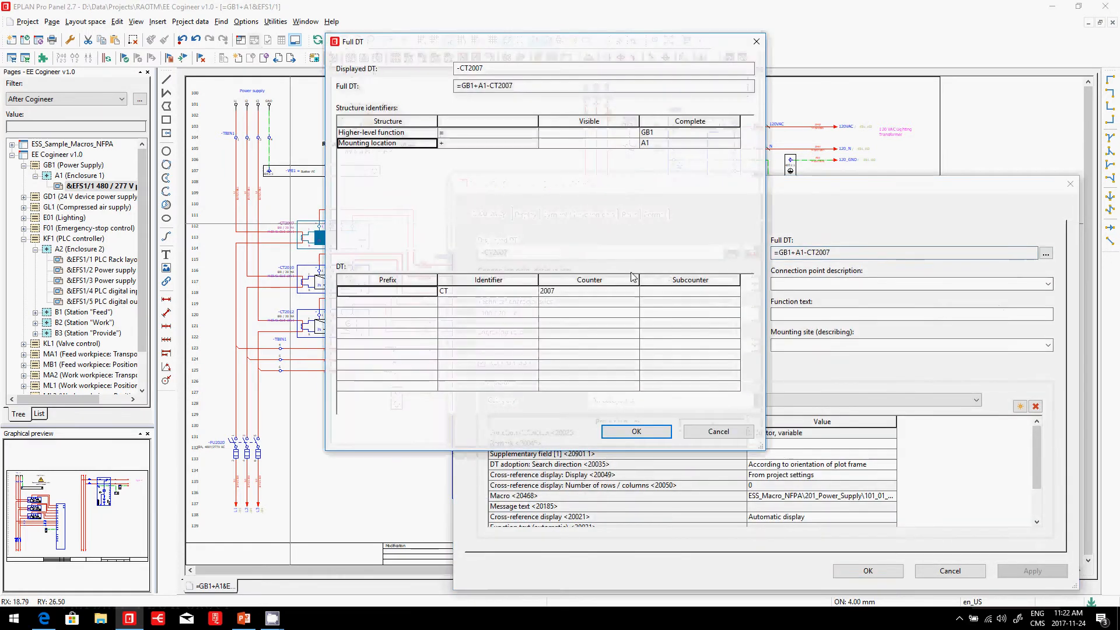
click(386, 132)
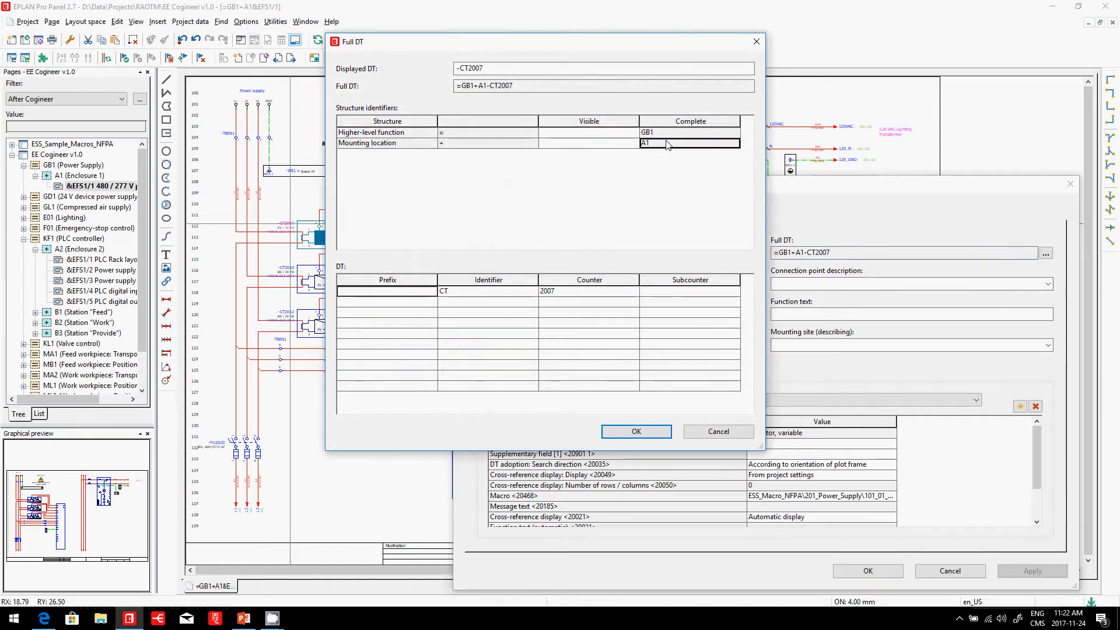
click(635, 431)
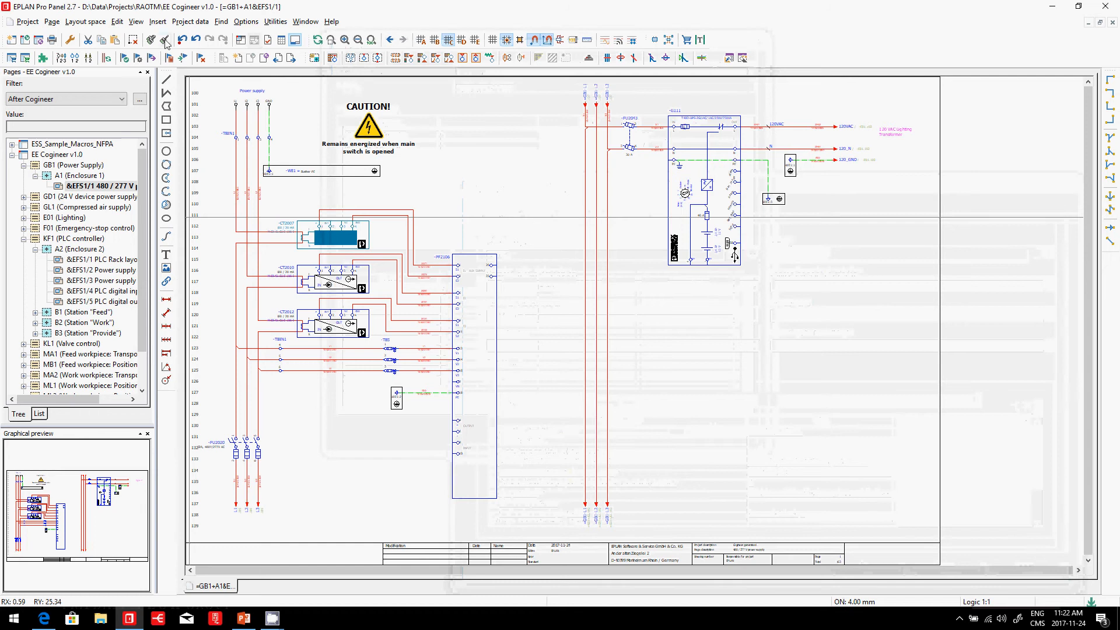
- Filter the Devices navigator to 'Mounting Locations not empty' and browse Enclosure 2 and Station Feed
click(190, 21)
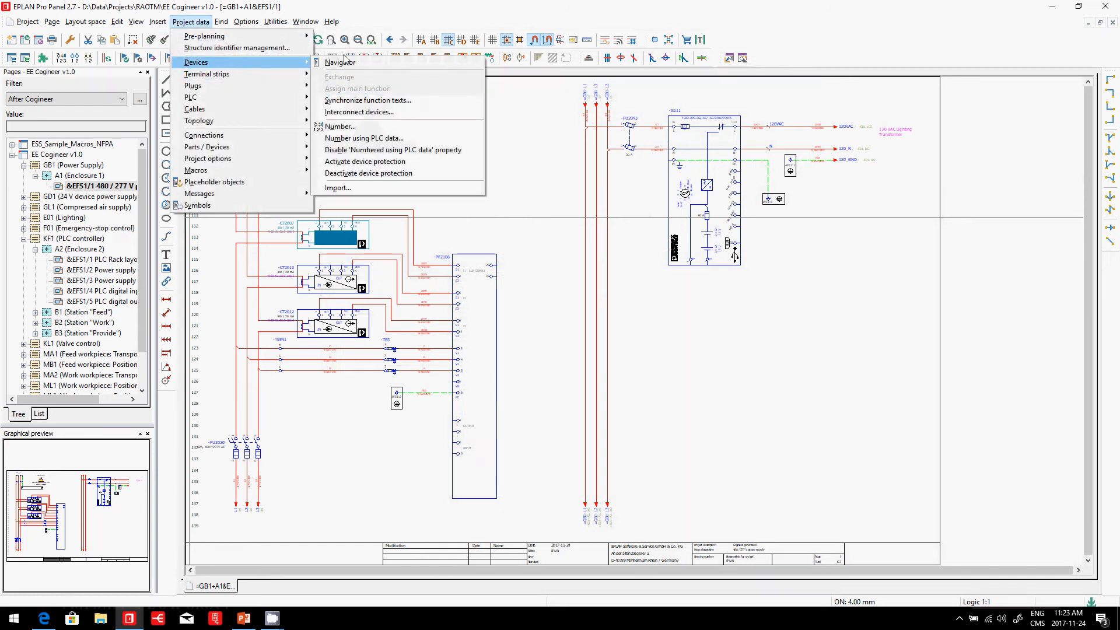
click(339, 62)
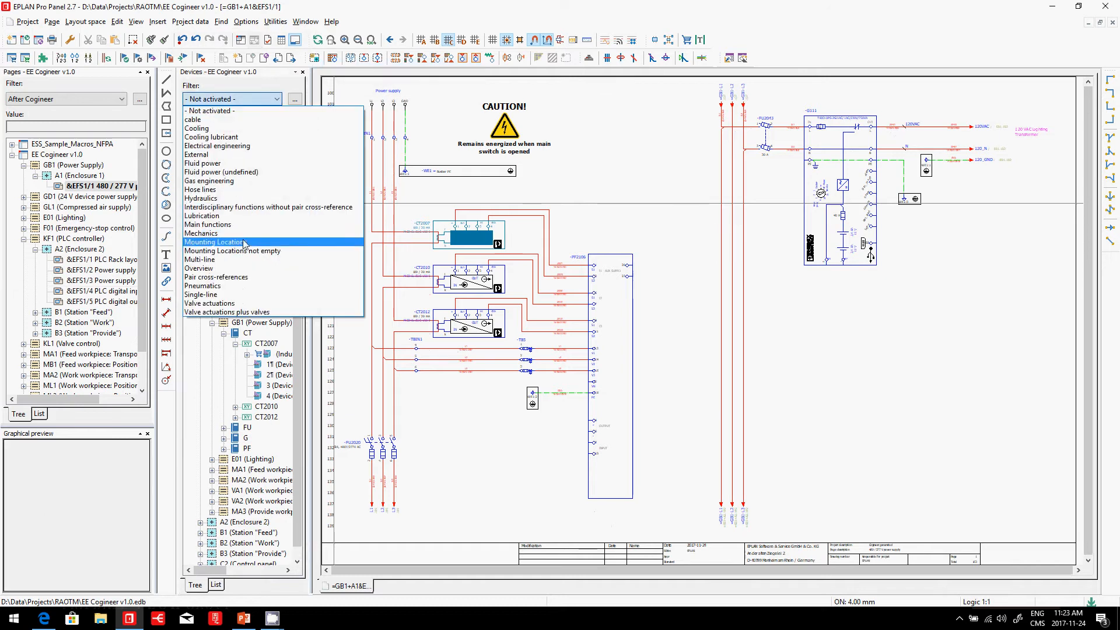
click(214, 241)
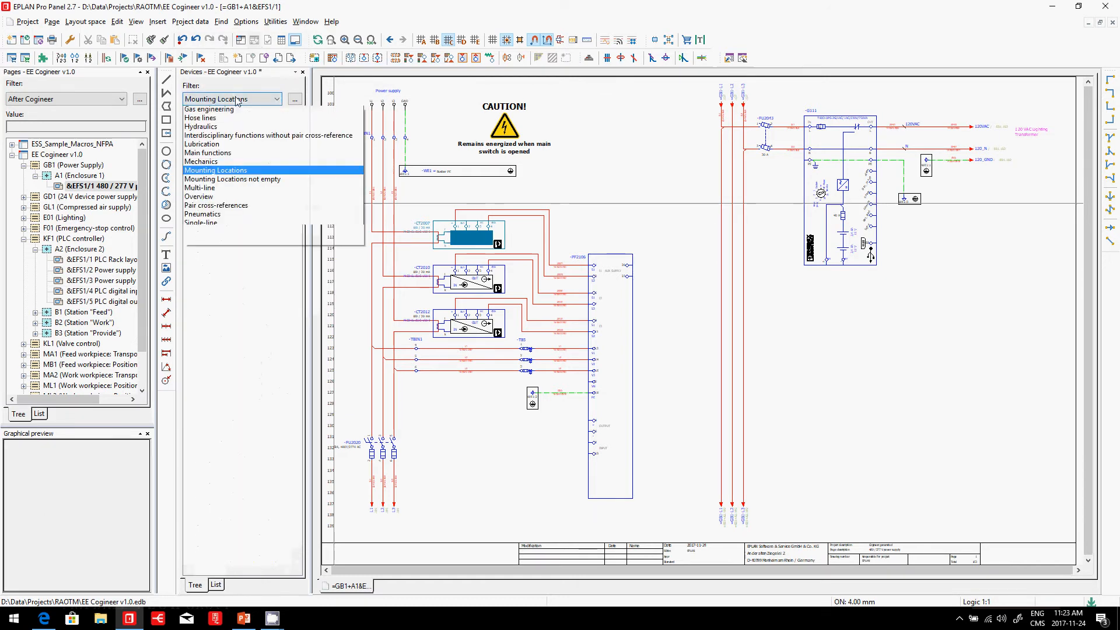
click(231, 180)
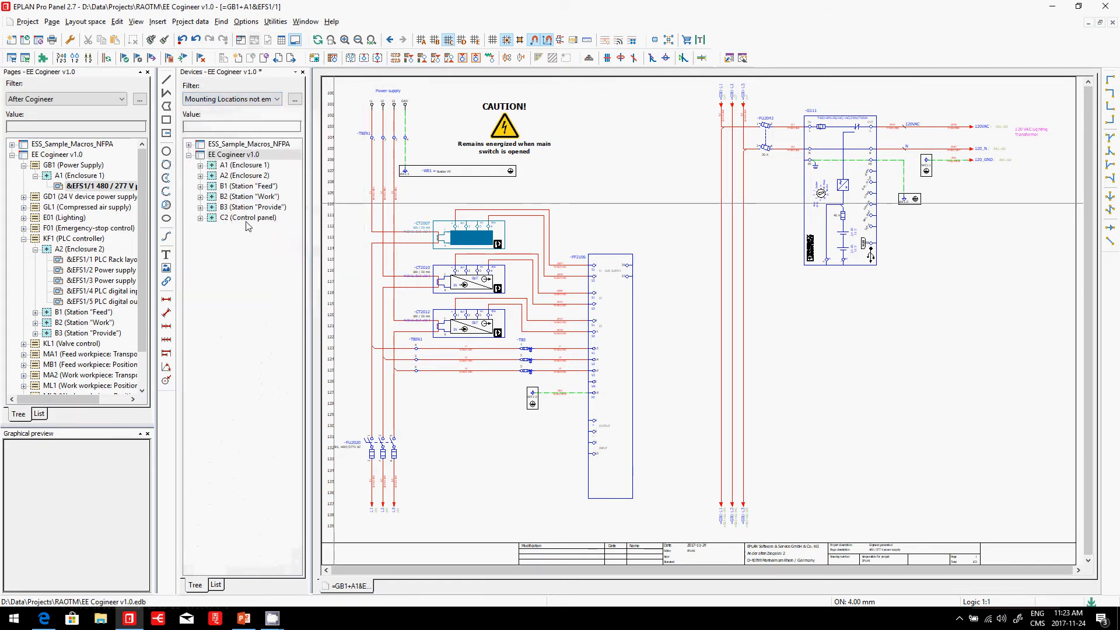
click(247, 175)
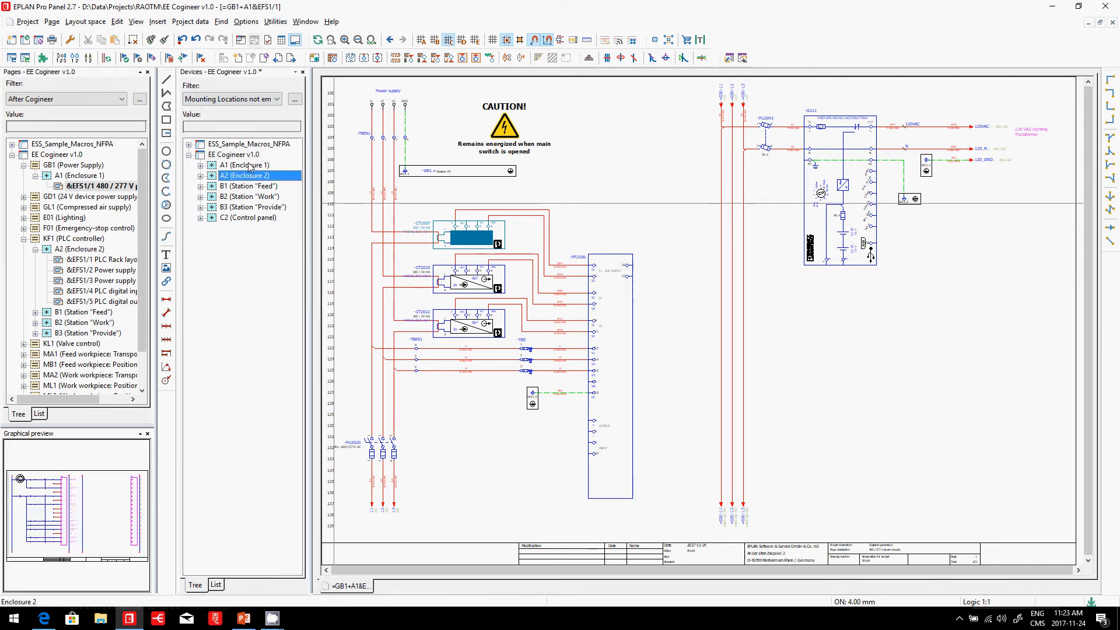
click(251, 185)
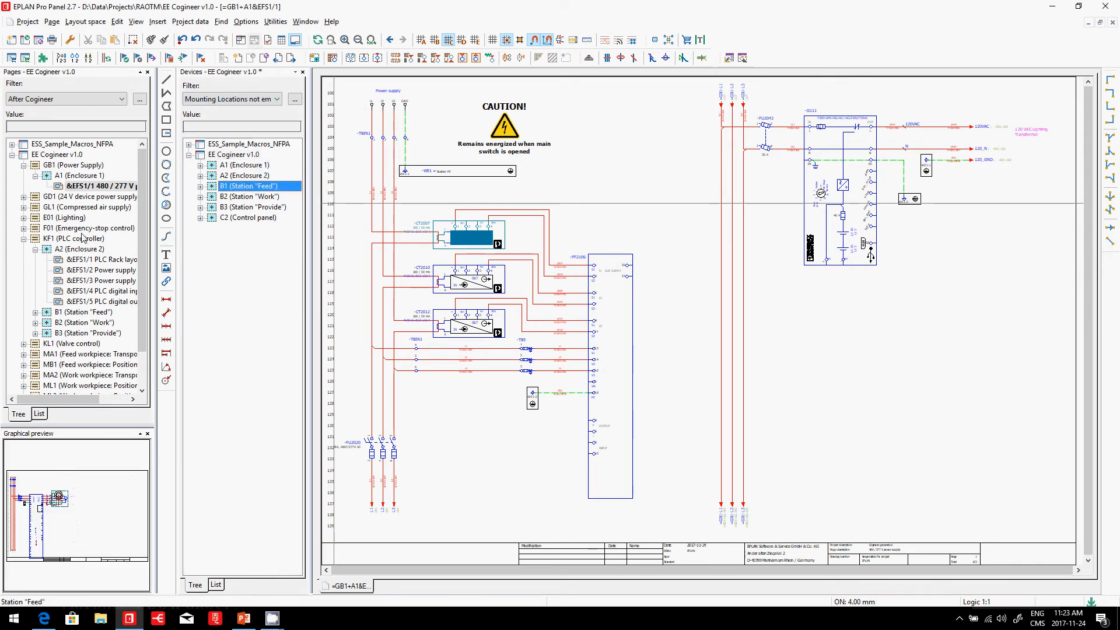
- Set the Pages navigator filter to '- Not activated -'
click(120, 98)
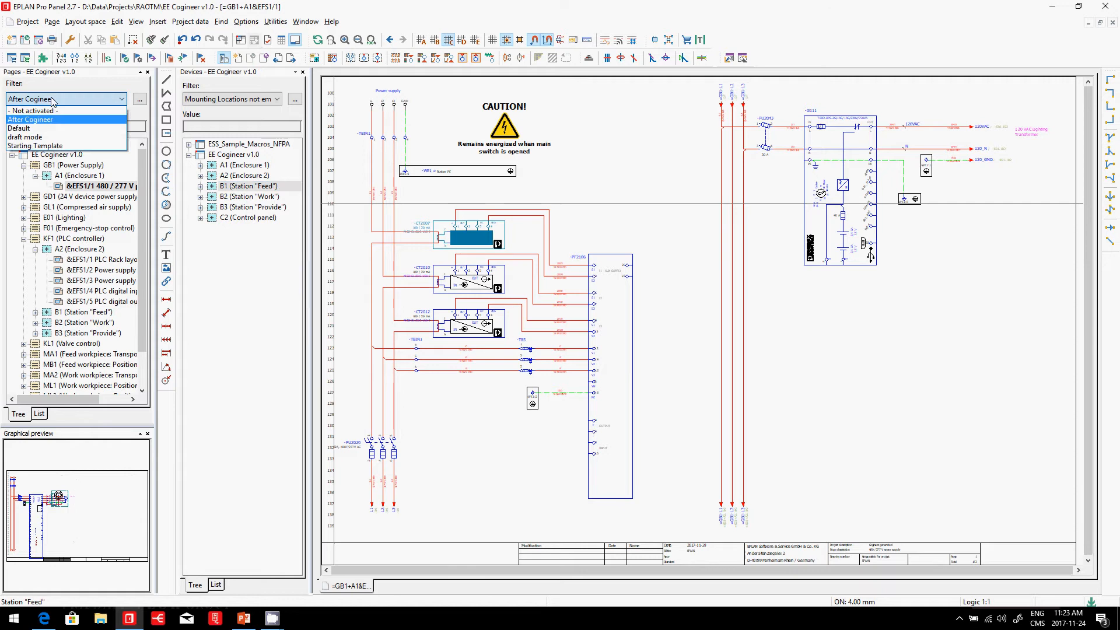
click(19, 129)
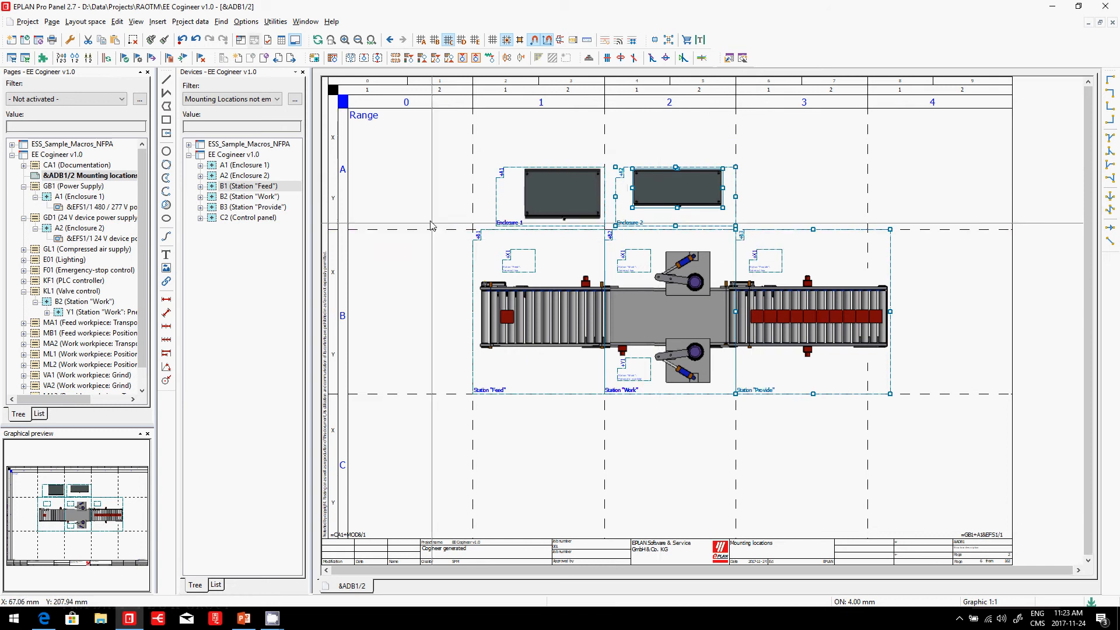
mouse_move(762, 377)
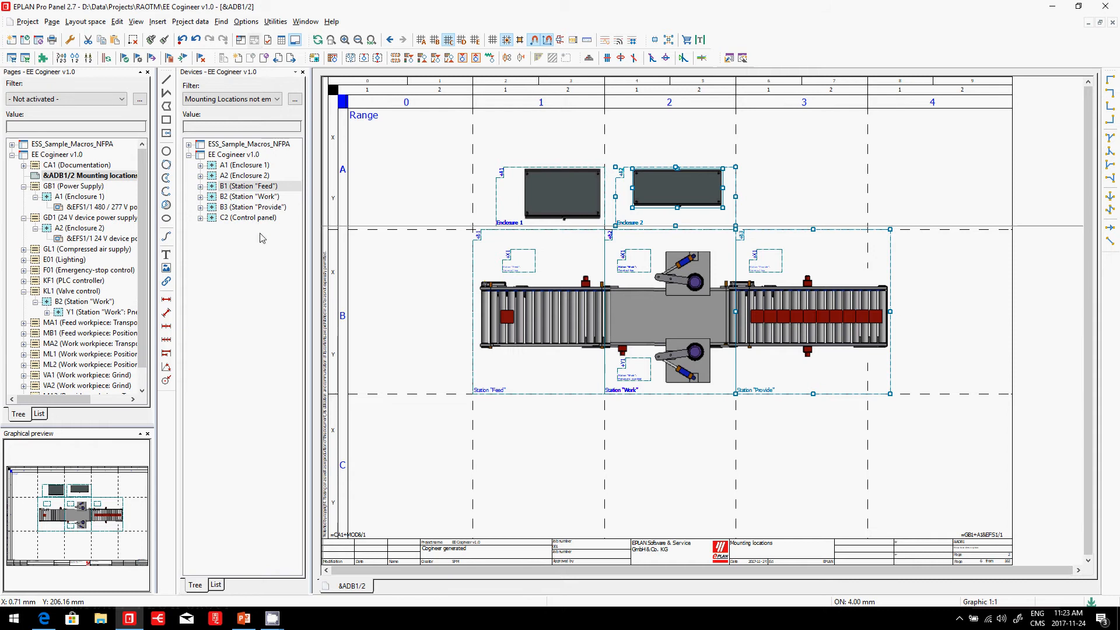
mouse_move(251, 227)
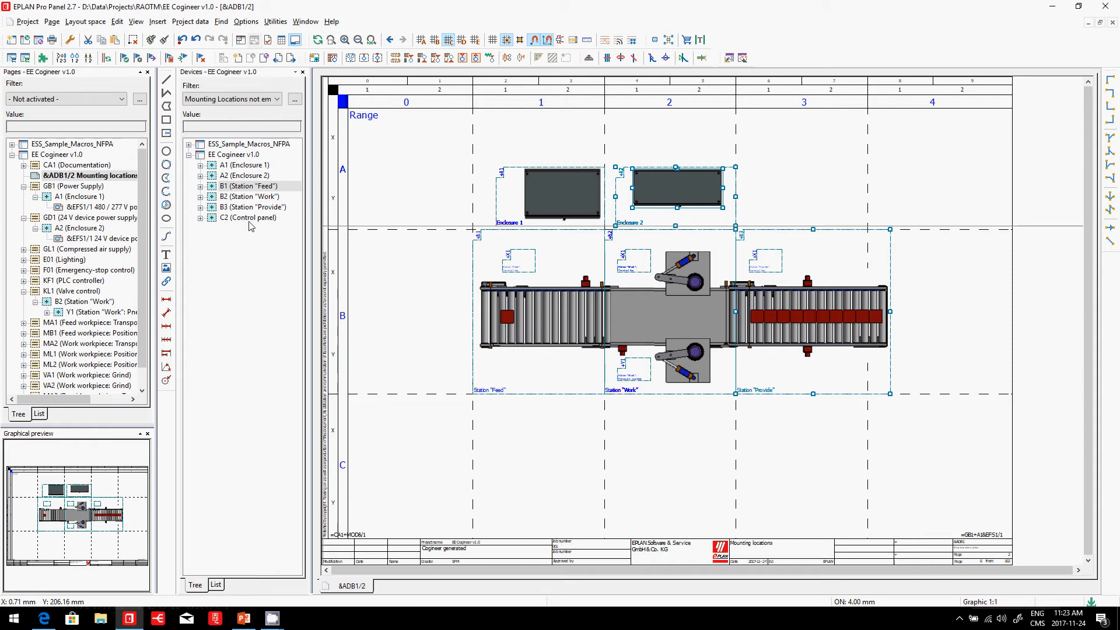
- From A1 > GB1, jump to uninterruptible power supply G111 in the schematic via Go to (graphic)
click(202, 165)
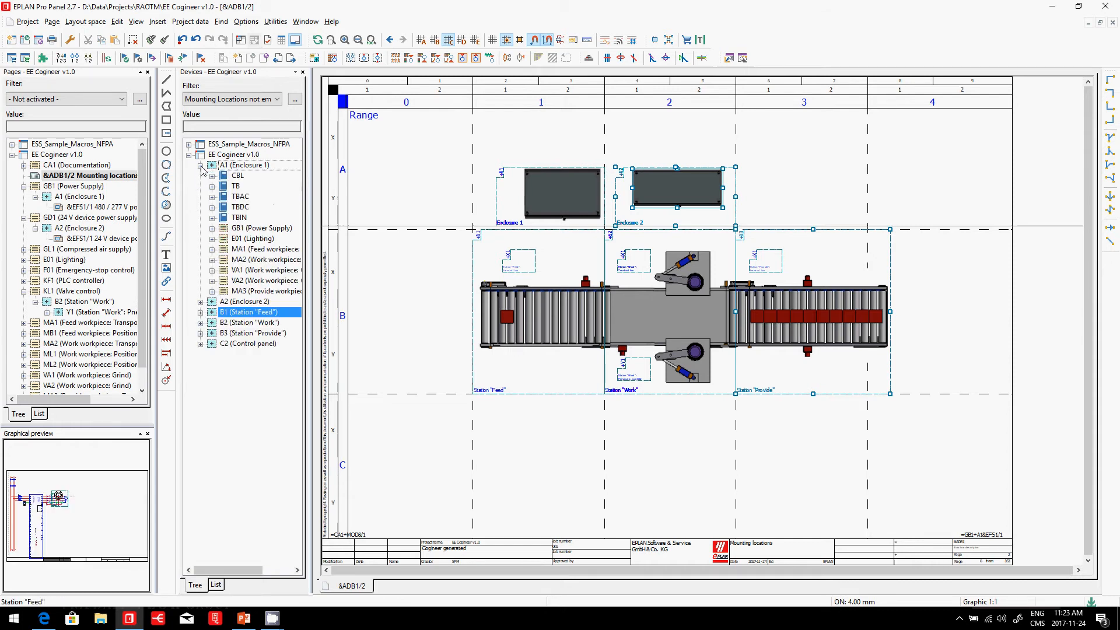
click(260, 227)
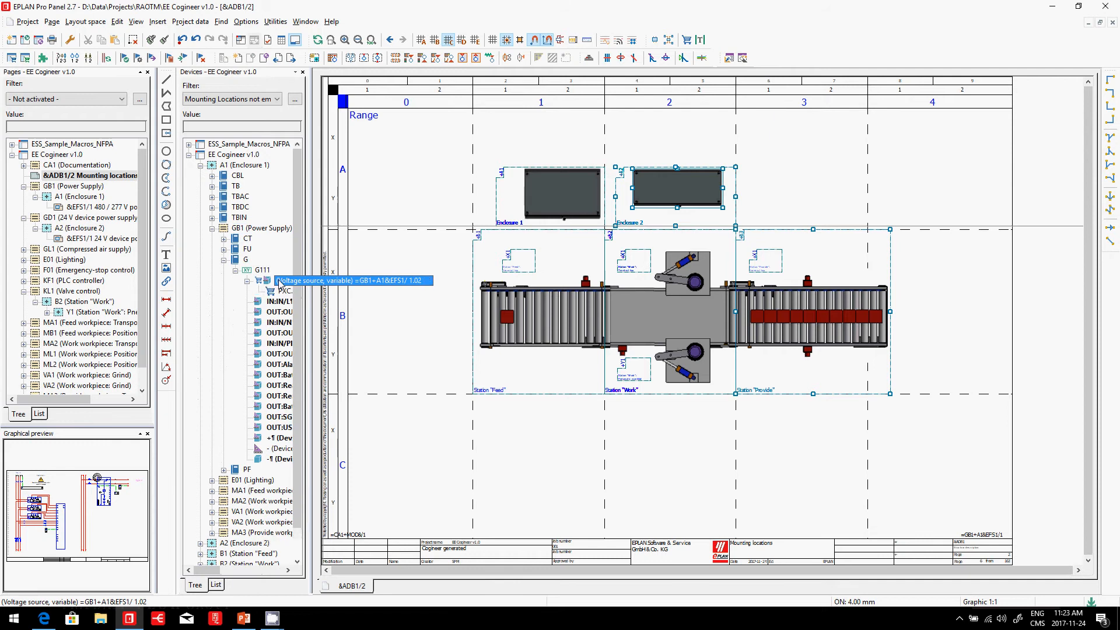
click(285, 291)
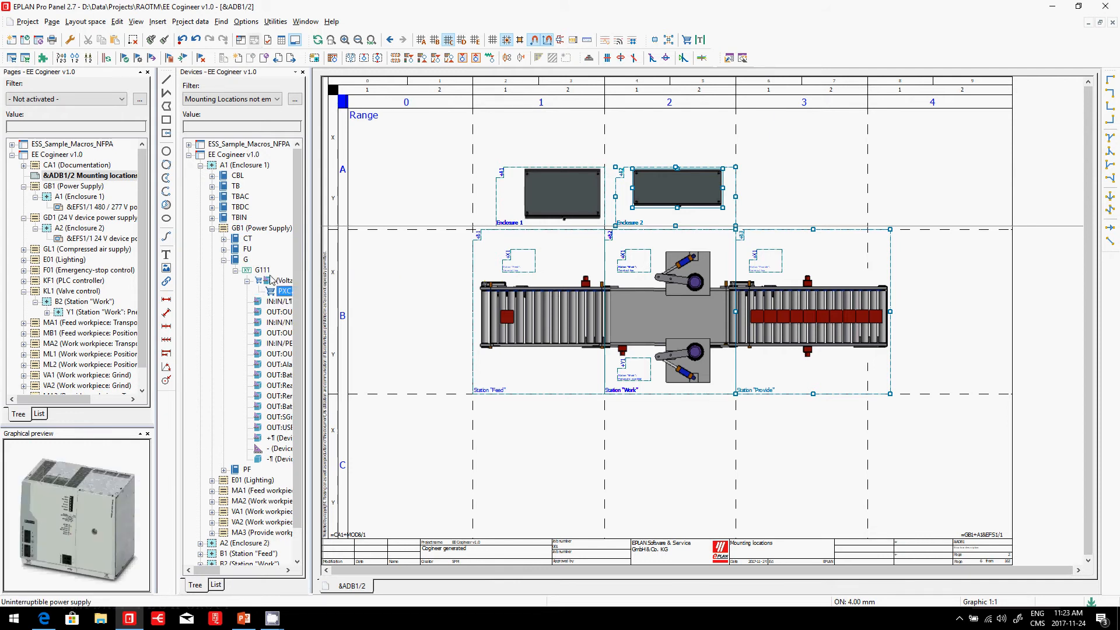
right_click(281, 290)
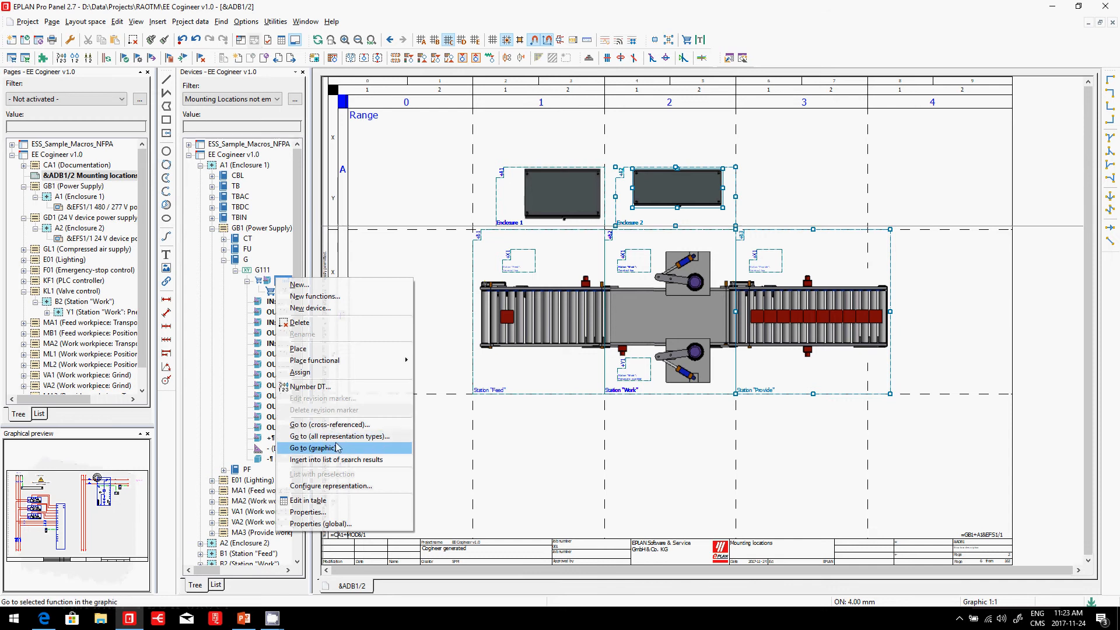
click(308, 448)
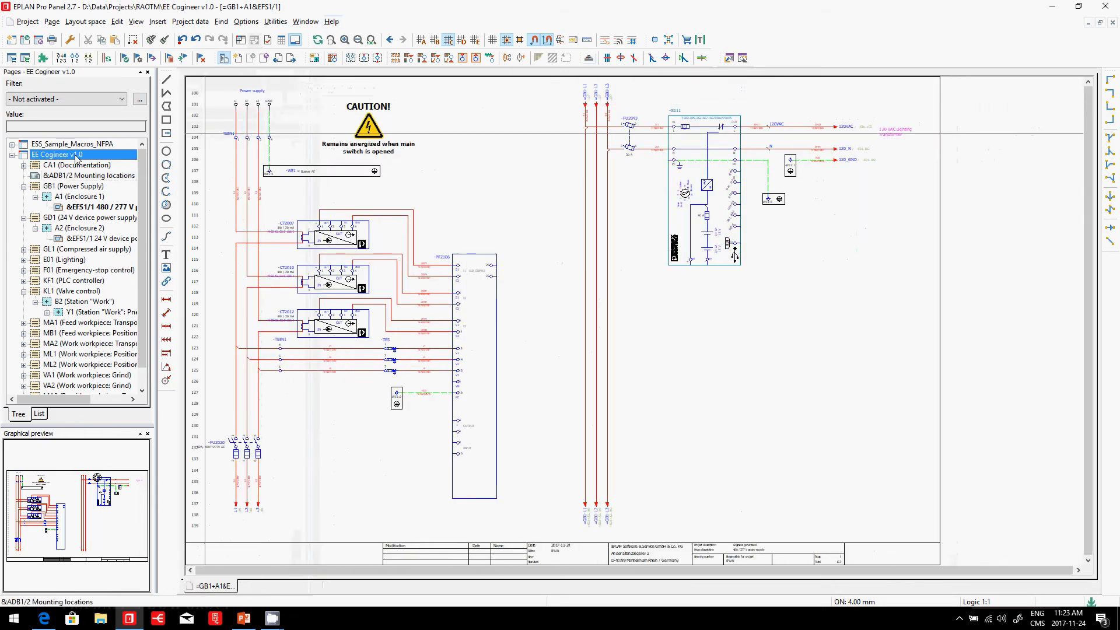
- Show REPORT > BOM page 1 Summarized parts list
scroll(down, 3)
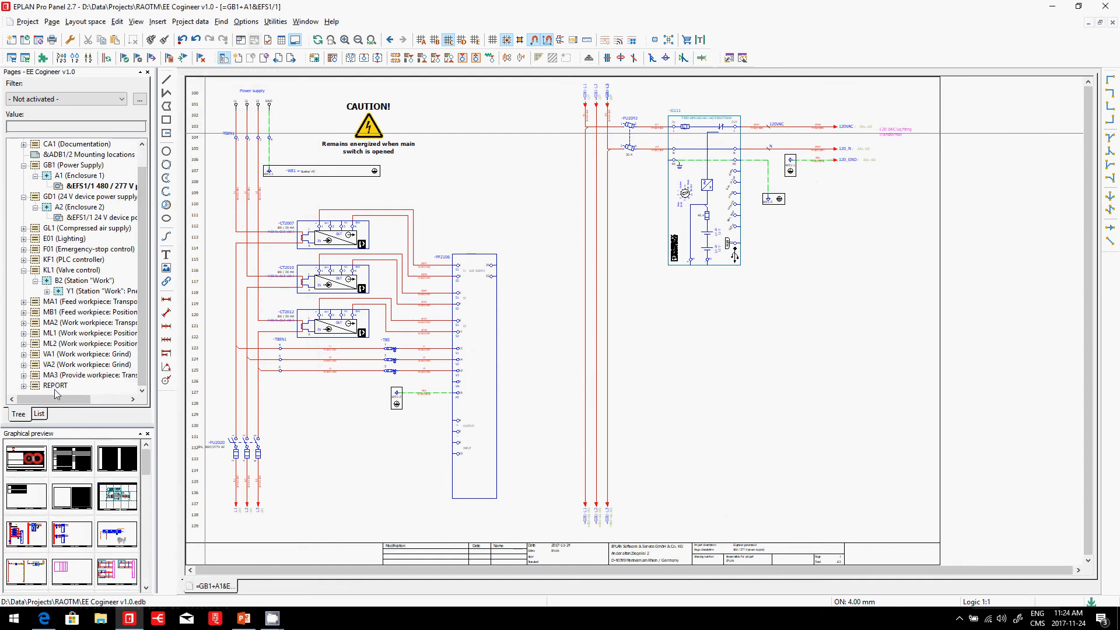
click(35, 322)
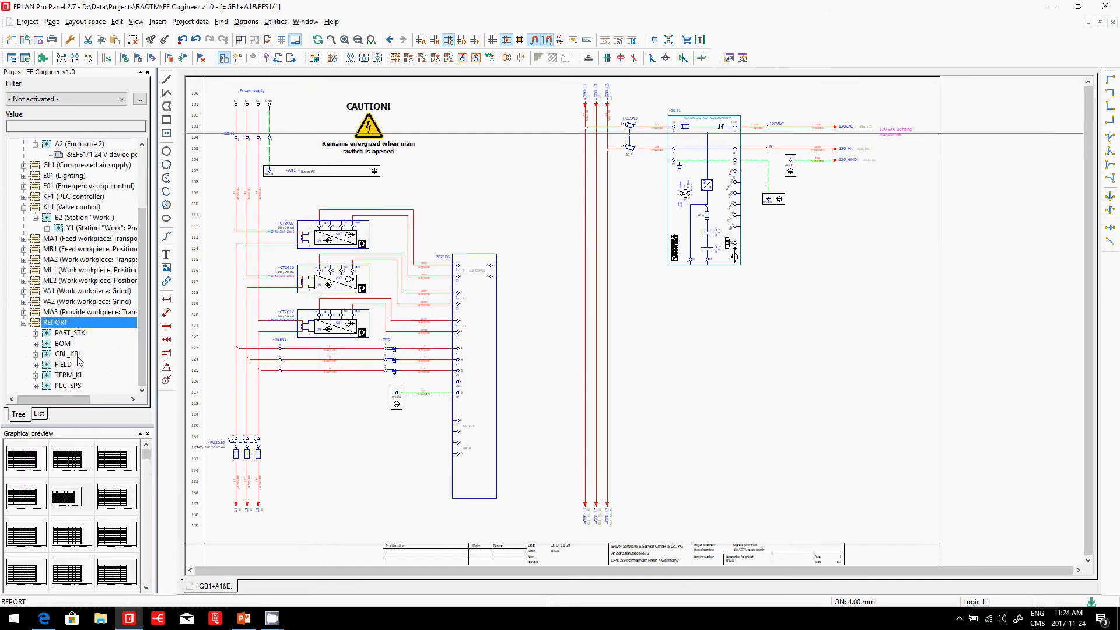
click(62, 343)
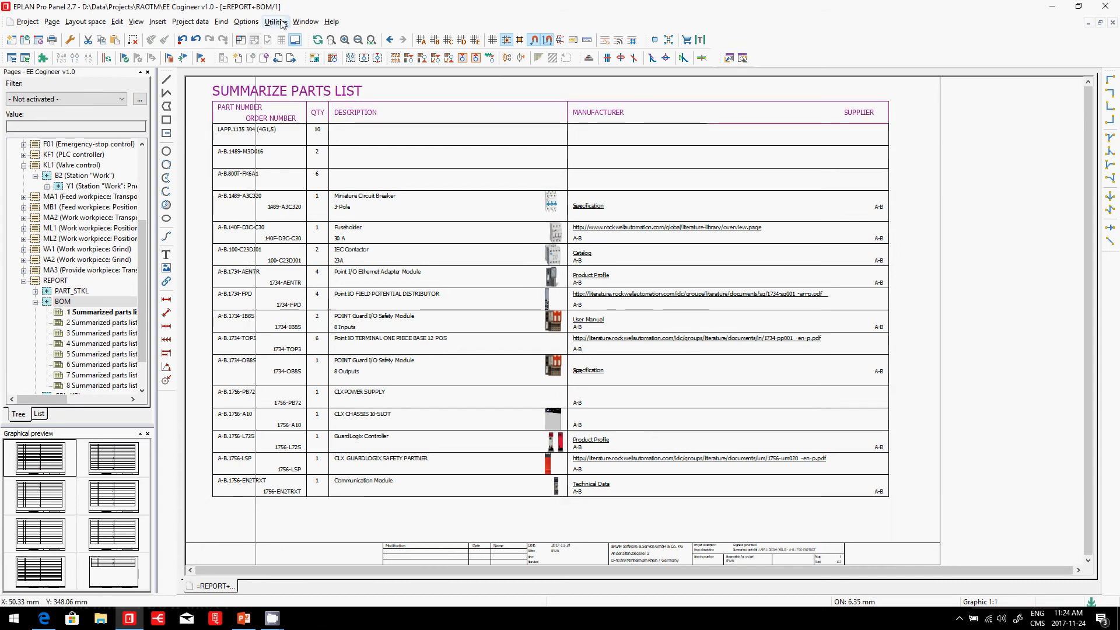
- Add parts list 'EE01 Kitting' with page sorting by structure identifiers and mounting location, then generate
click(275, 21)
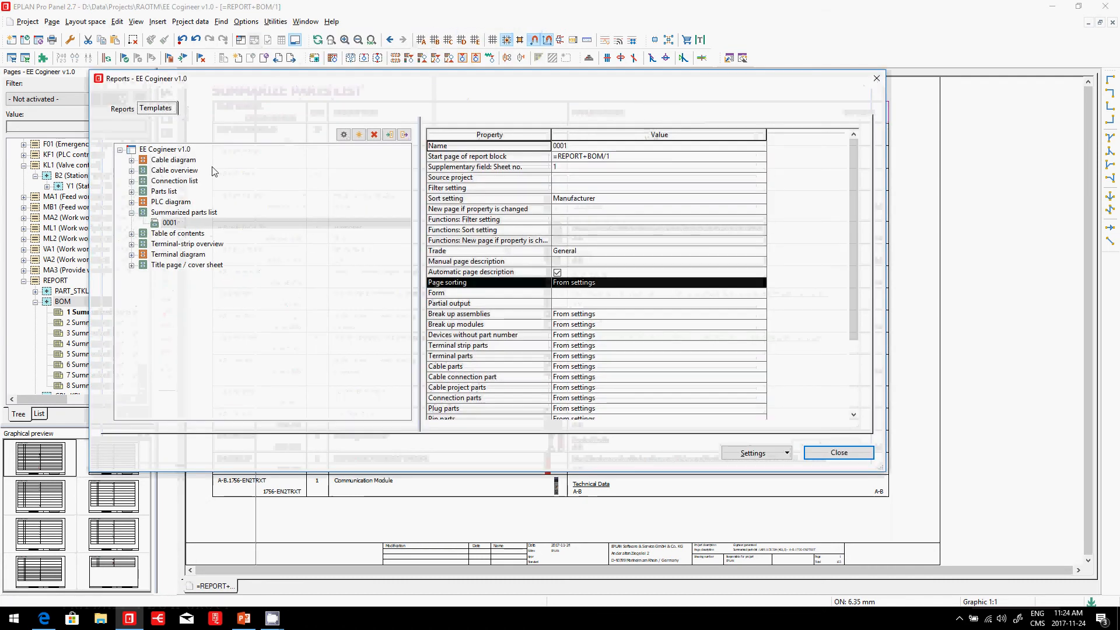
click(164, 190)
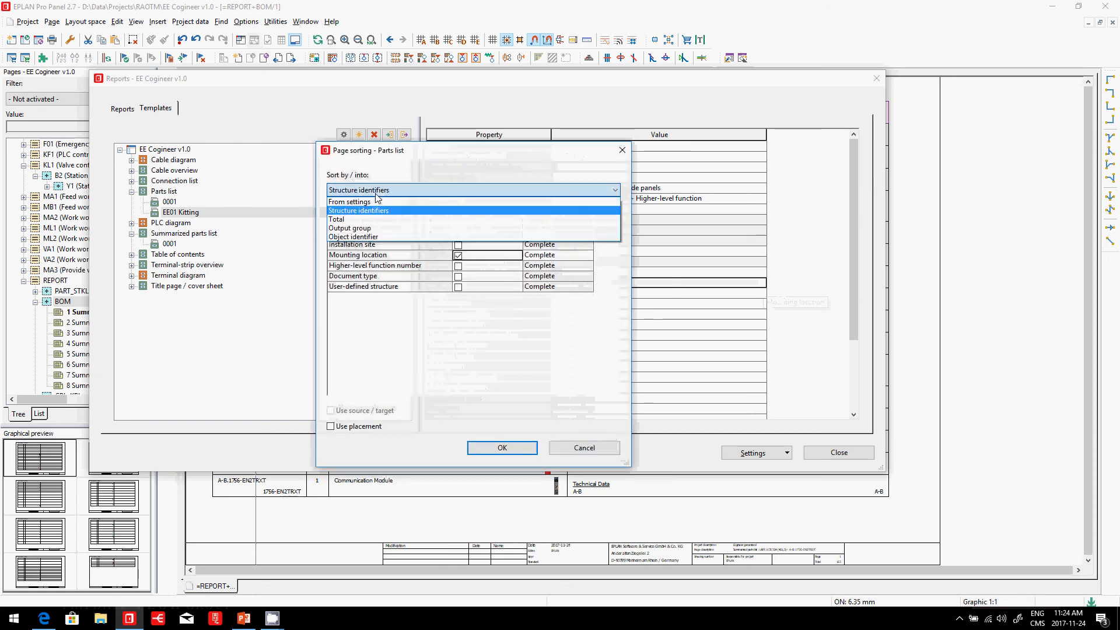
click(358, 210)
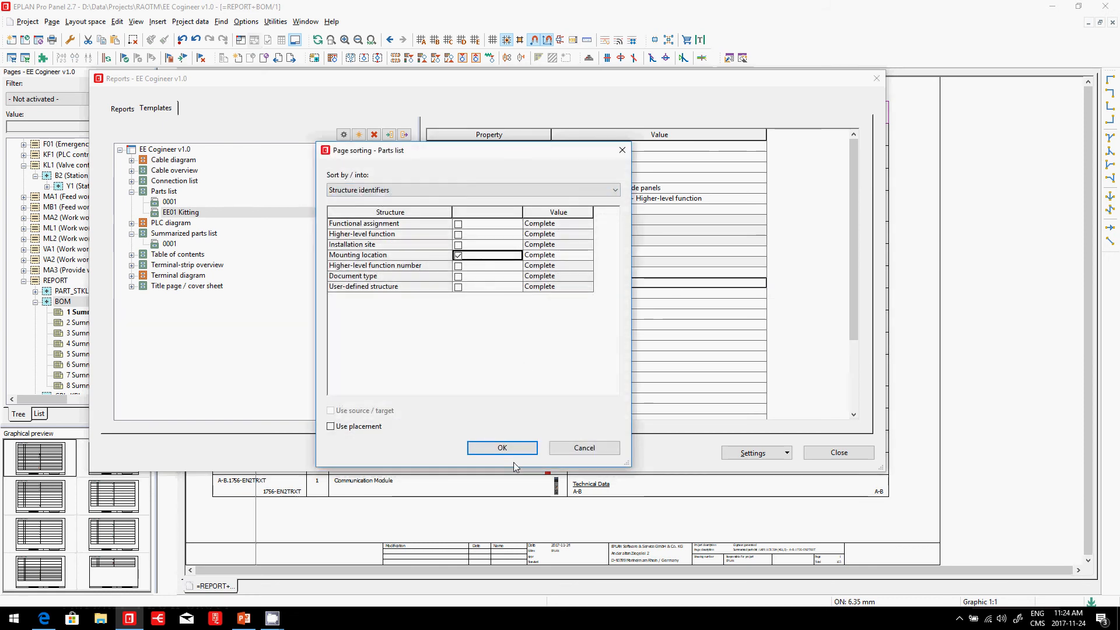
click(502, 448)
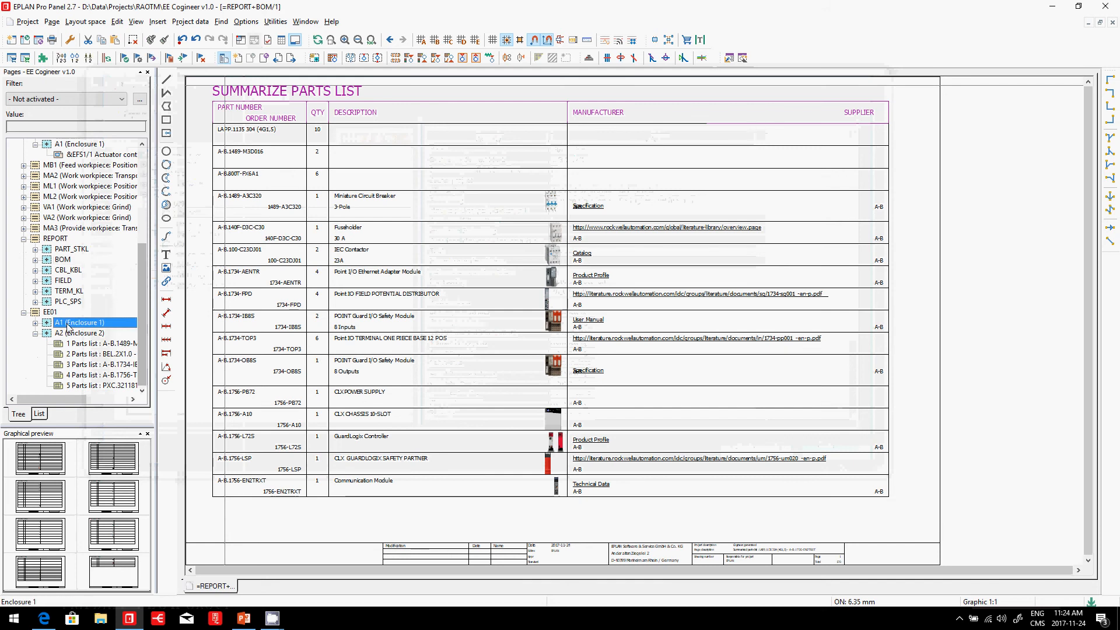
- Show the first EE01 A1 Enclosure 1 parts list page, then preview the Documentation pages
click(78, 333)
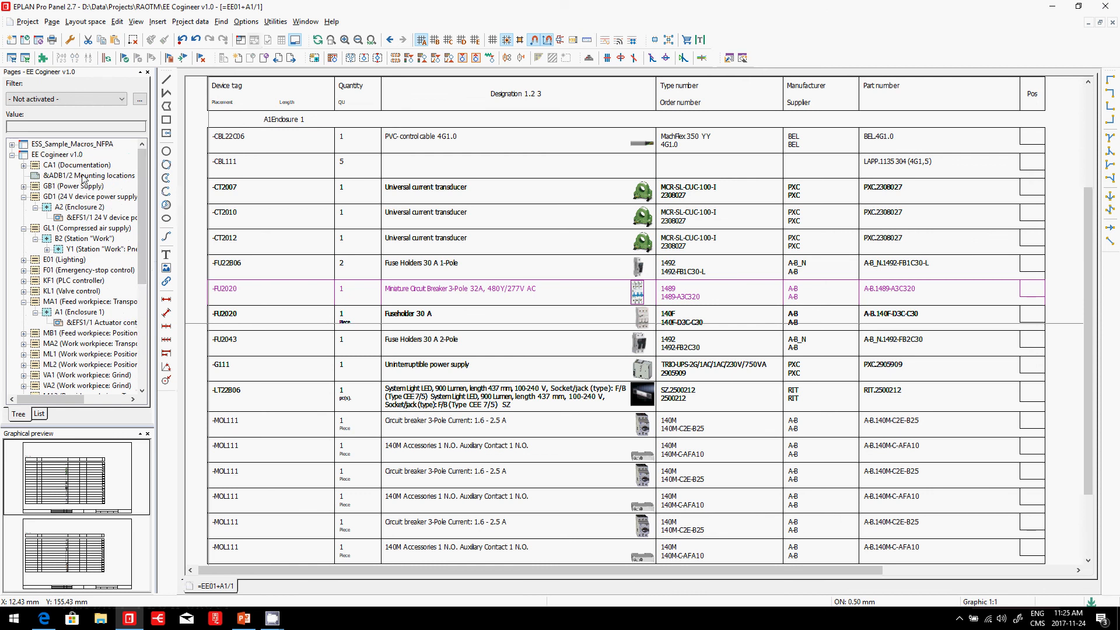
click(73, 165)
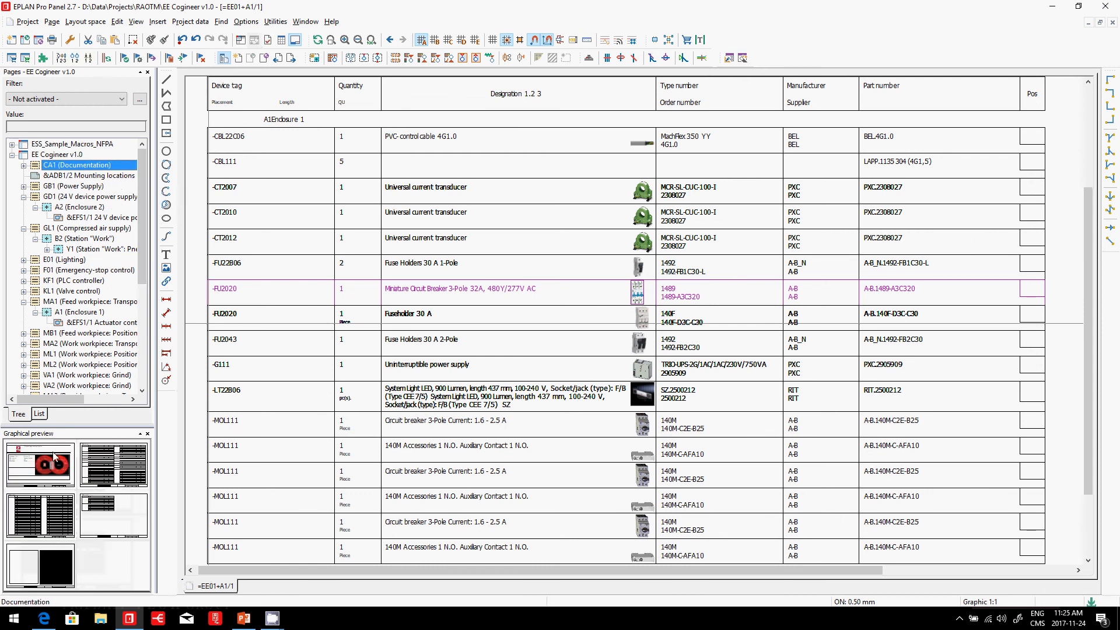